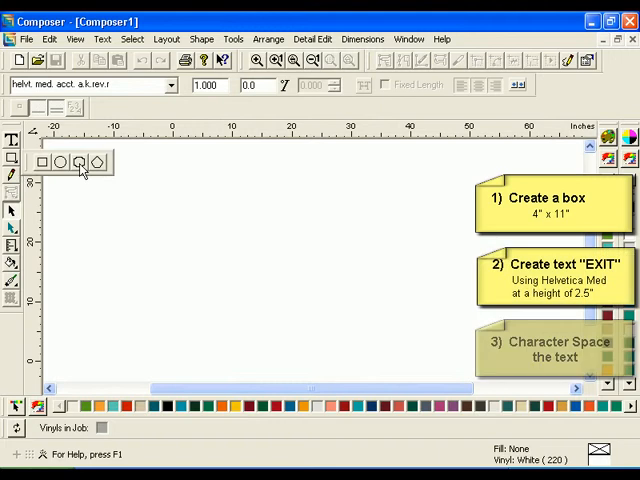
Draw a 4x11 inch rectangle, add 2.5-inch EXIT text, widen its spacing and justify it centred
click(80, 161)
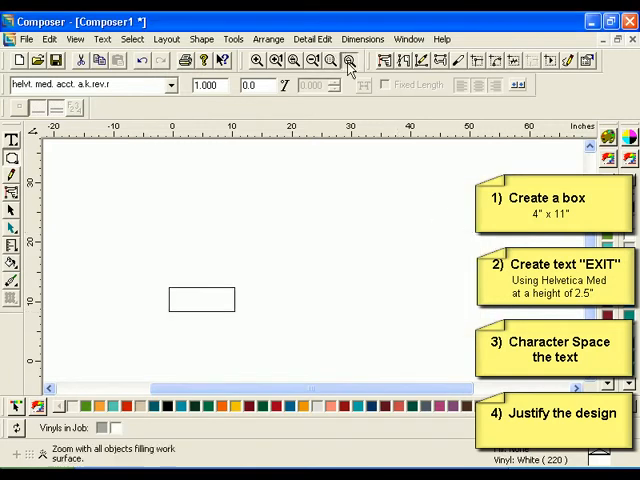
click(349, 59)
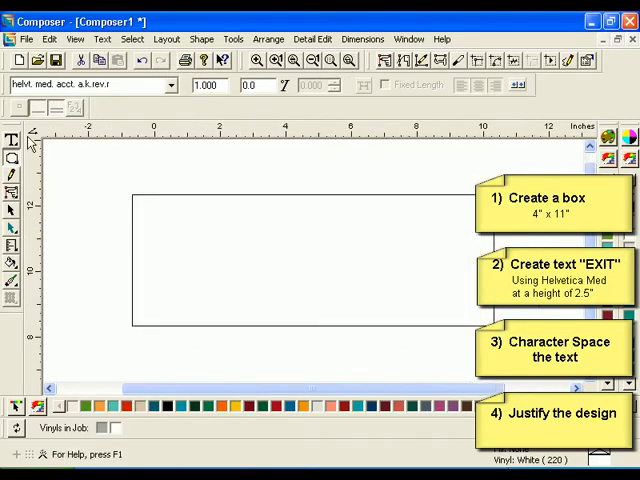
triple_click(205, 85)
text(2.5)
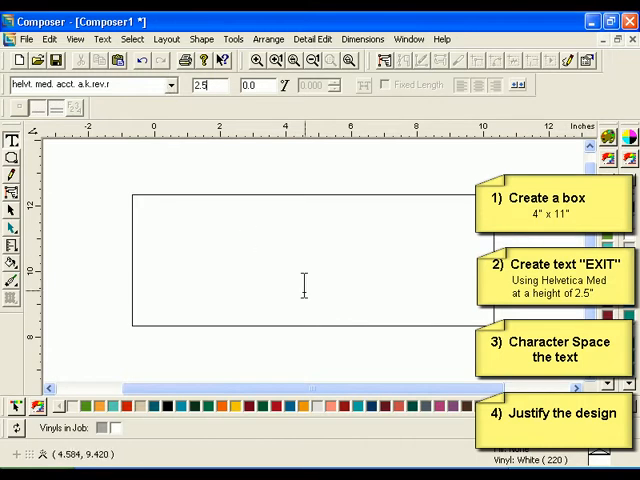
text(EXIT)
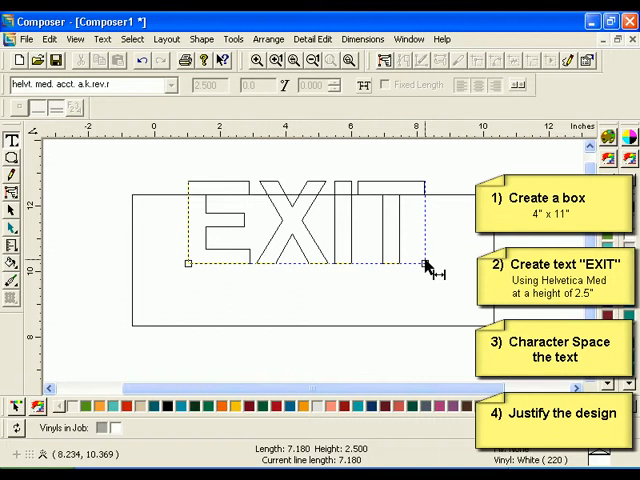
drag(428, 263, 455, 270)
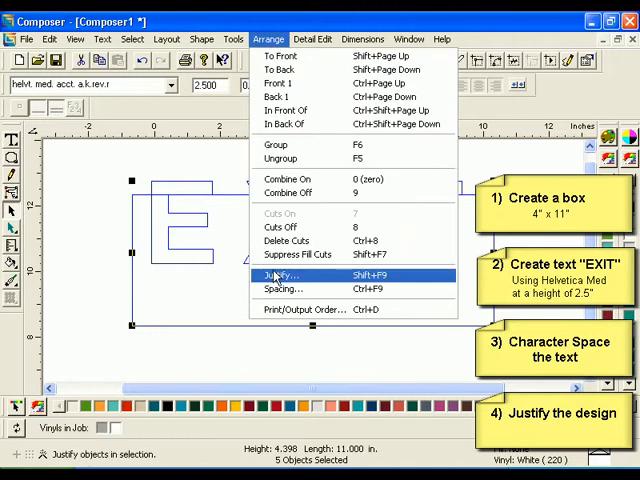
click(283, 275)
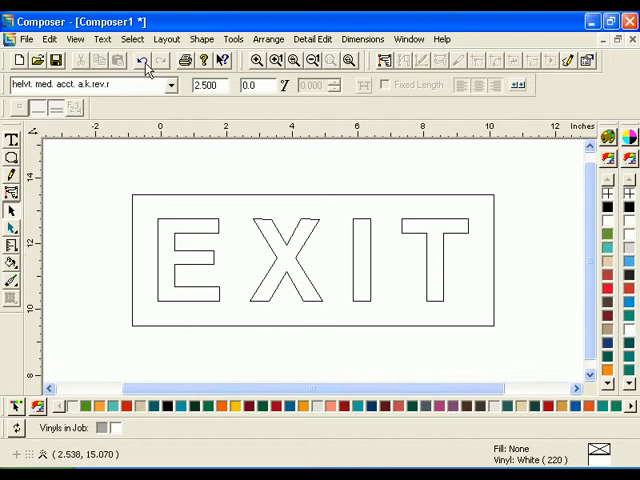
Select all objects and assign them a solid Tomato Red GCS-013 fill
click(132, 39)
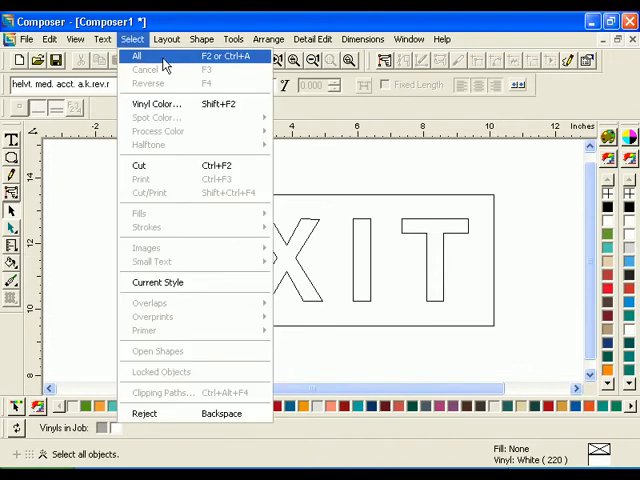
click(137, 55)
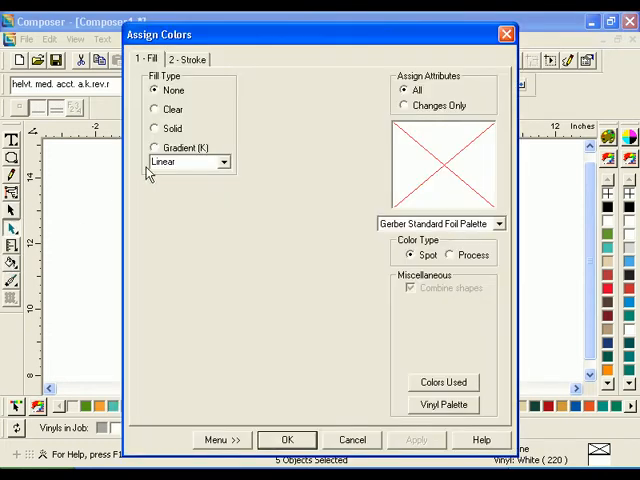
click(155, 128)
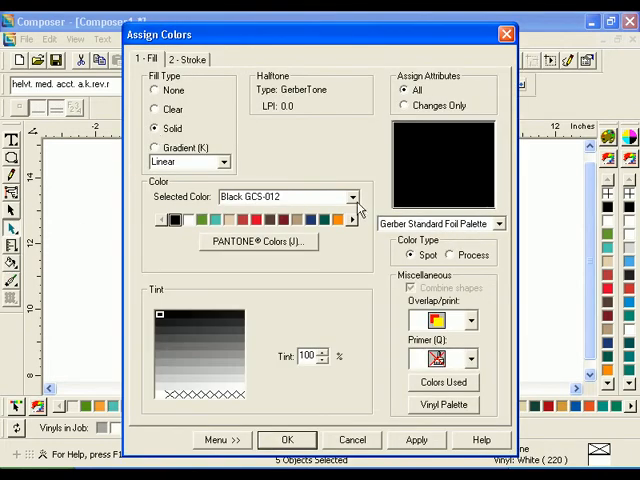
click(352, 196)
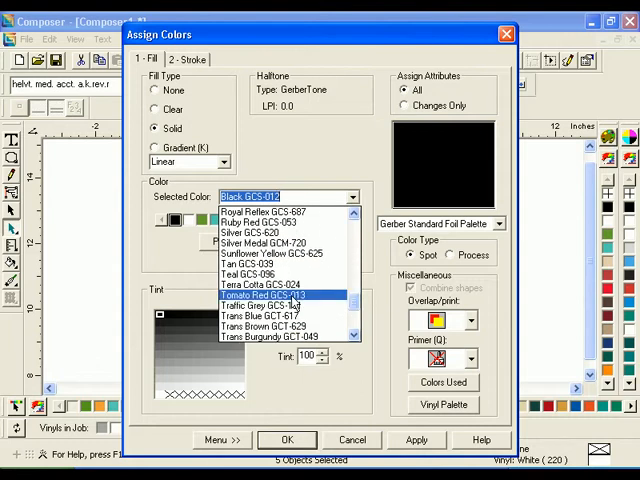
click(261, 295)
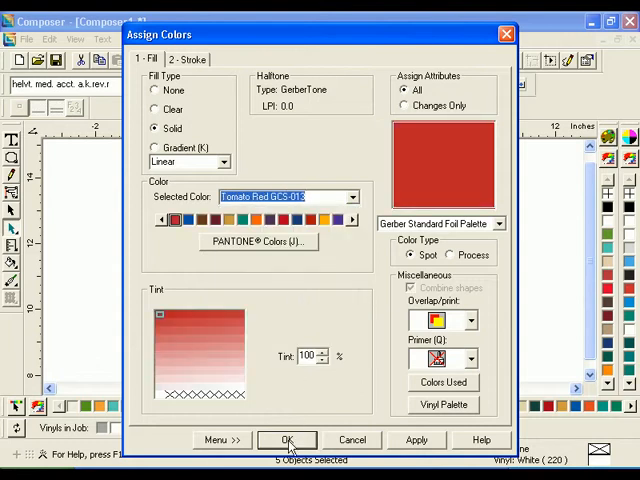
click(288, 440)
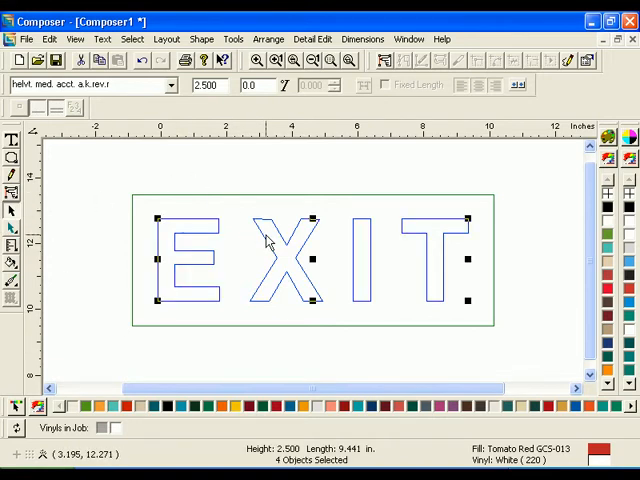
Send the EXIT letters in back of the red box
click(268, 39)
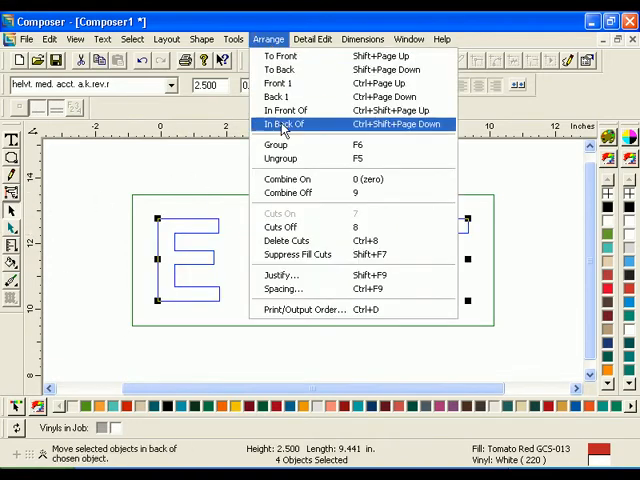
click(283, 123)
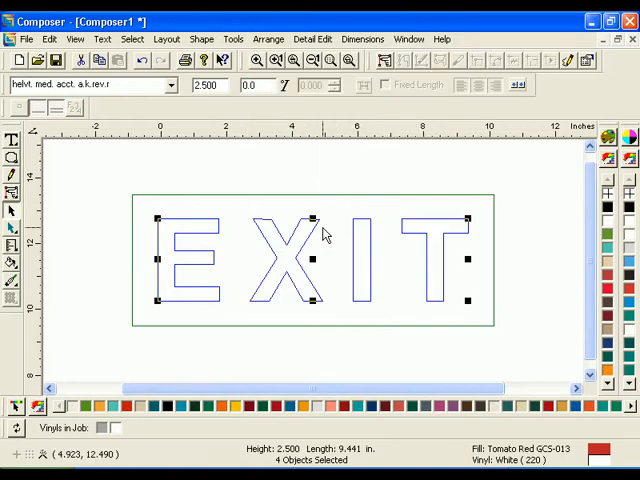
click(365, 183)
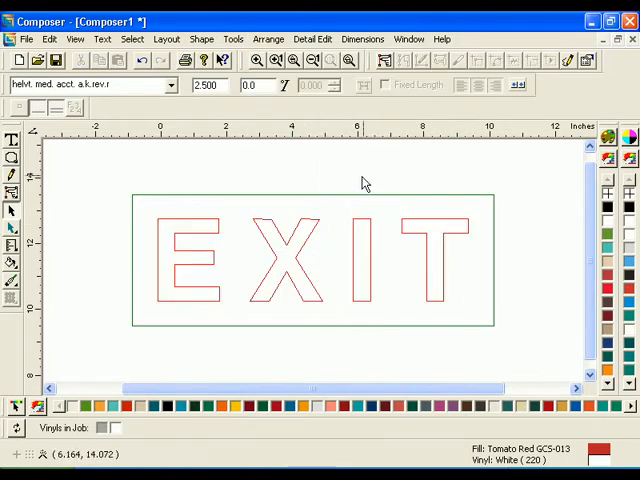
Preview the sign with Filled and Output View, then bring the selection to front
click(75, 39)
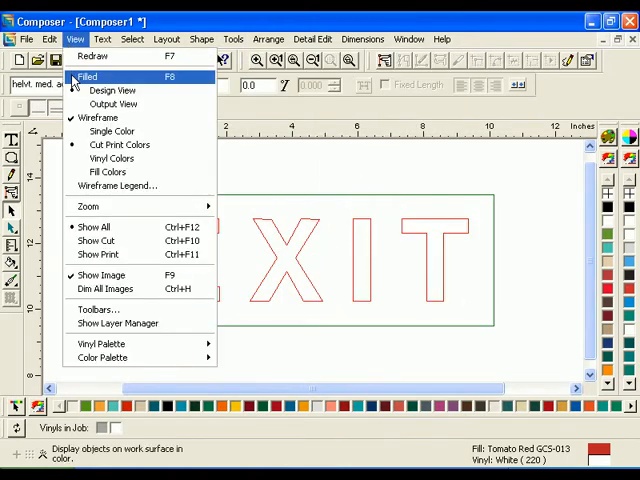
click(87, 76)
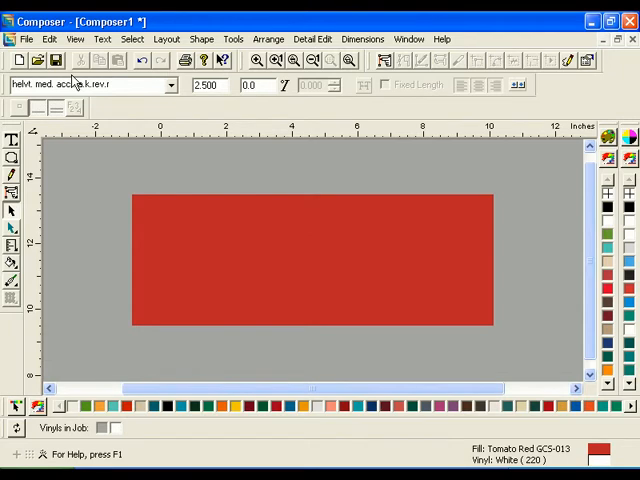
click(74, 39)
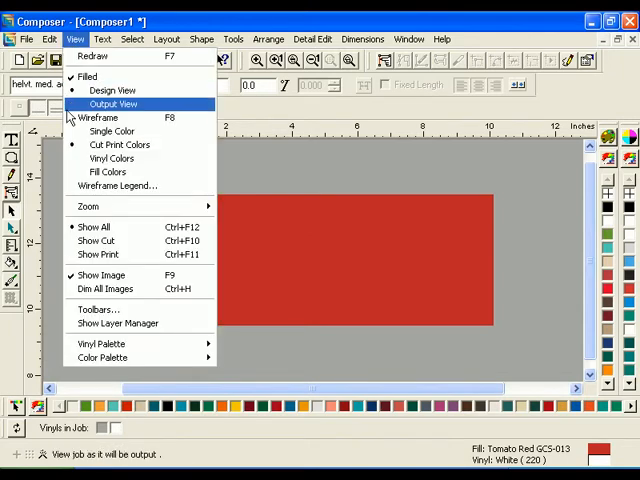
click(97, 117)
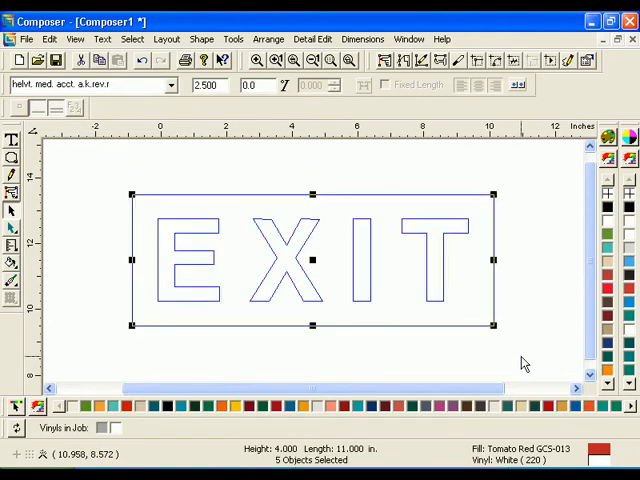
click(268, 38)
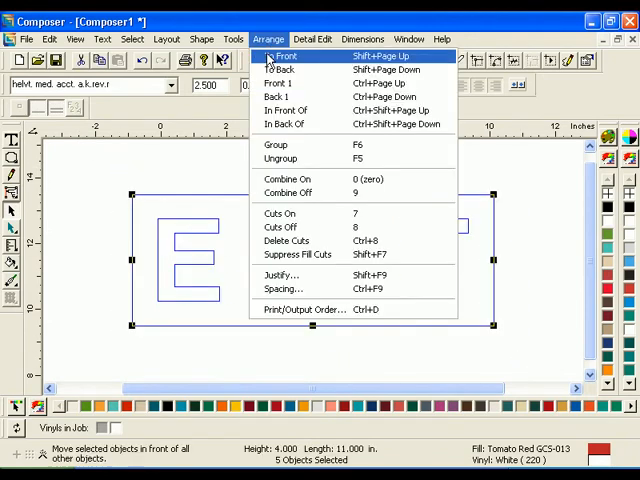
click(286, 55)
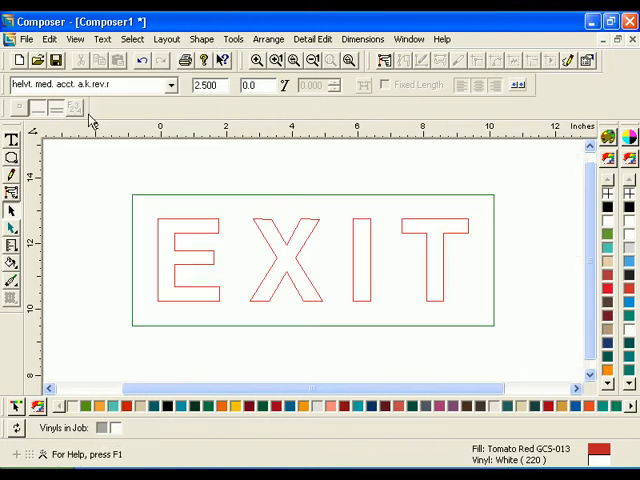
Apply a 0.1 bleed cut with Points corners to the sign
click(310, 259)
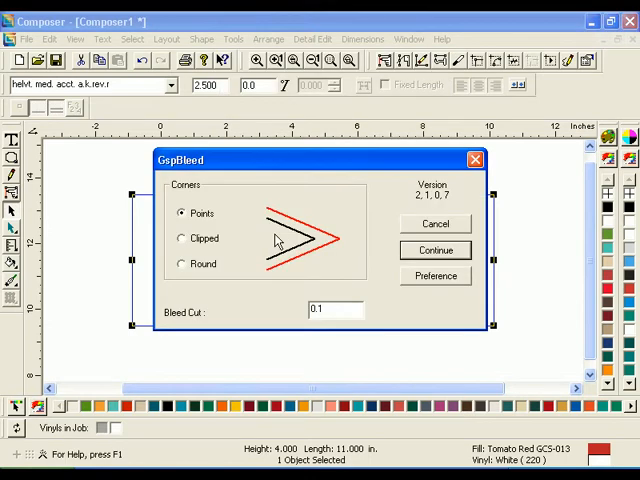
mouse_move(220, 228)
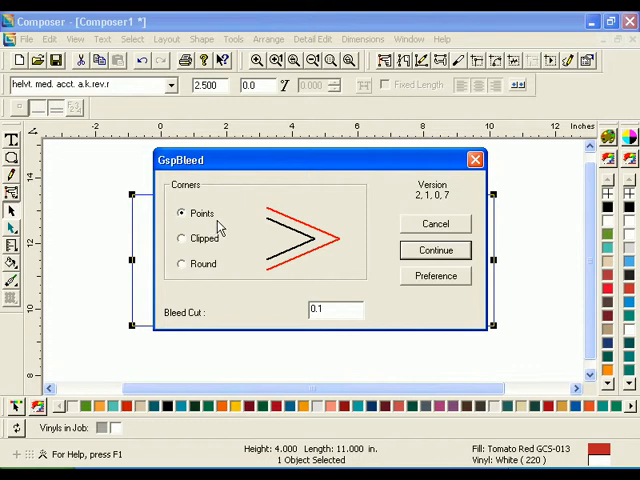
mouse_move(313, 330)
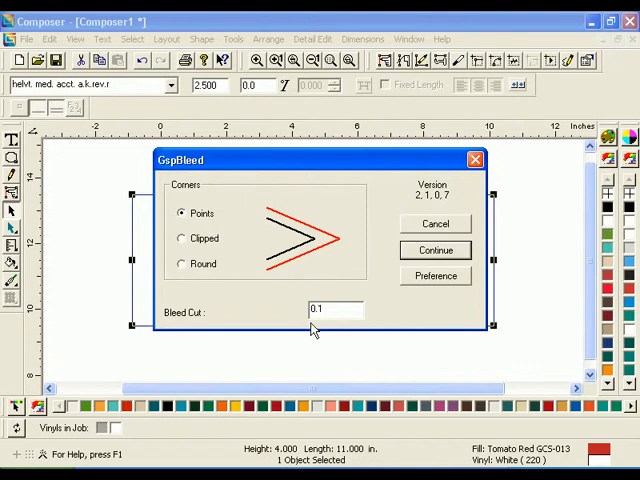
click(435, 250)
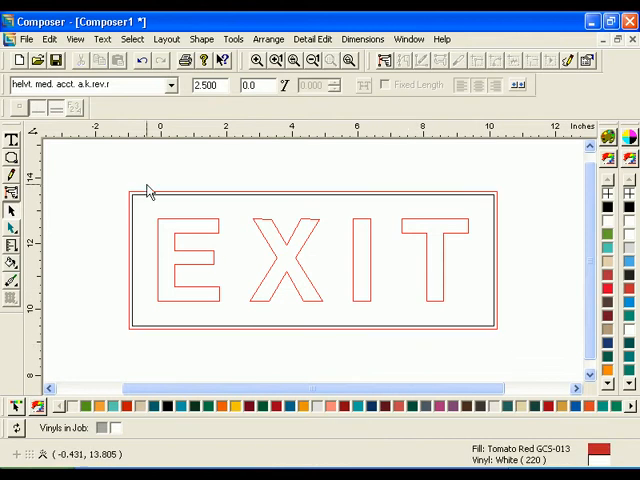
click(26, 38)
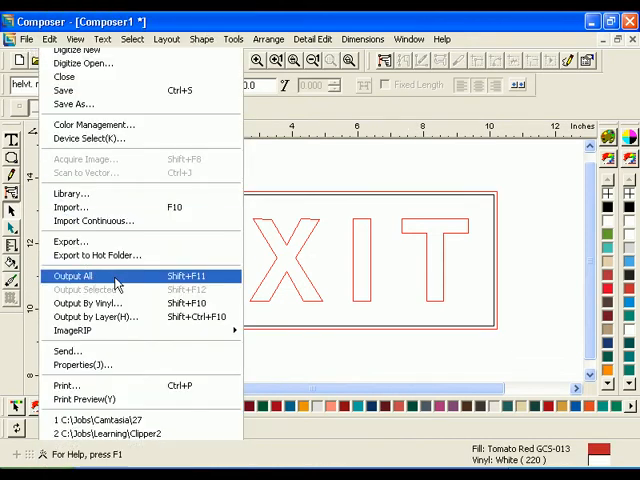
Output the whole EXIT sign job to GSP Plot with Output All
click(73, 276)
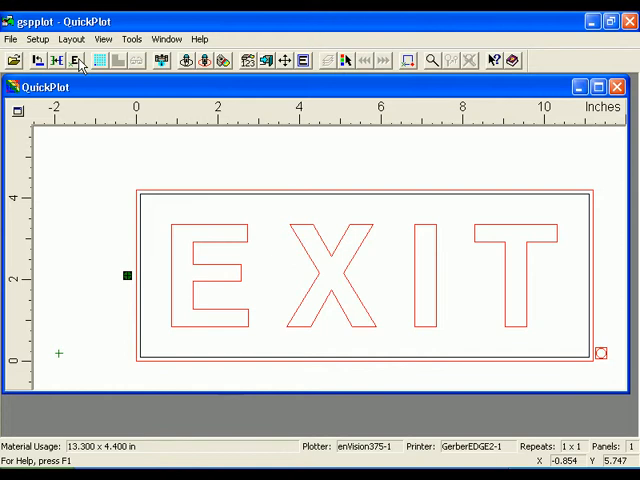
mouse_move(252, 62)
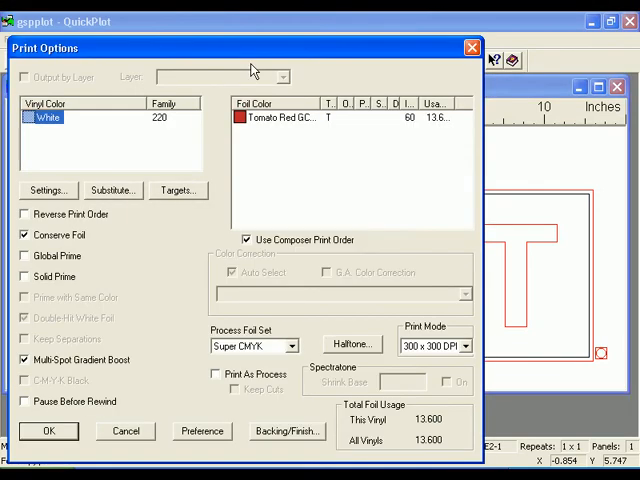
mouse_move(100, 191)
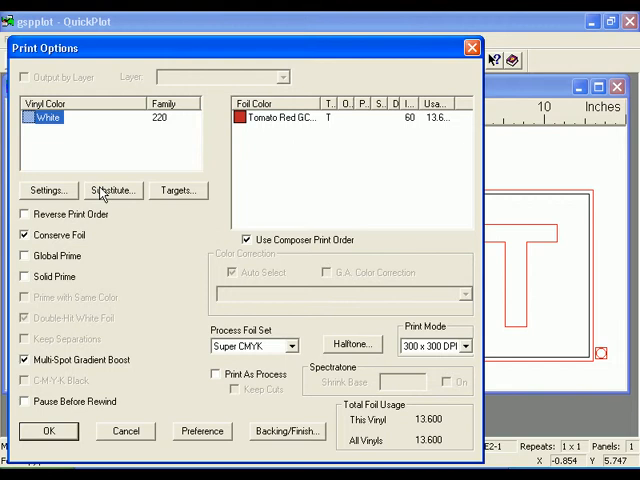
Substitute the vinyl with the 3M Scotchcal Series 230 Translucent Film family
click(112, 190)
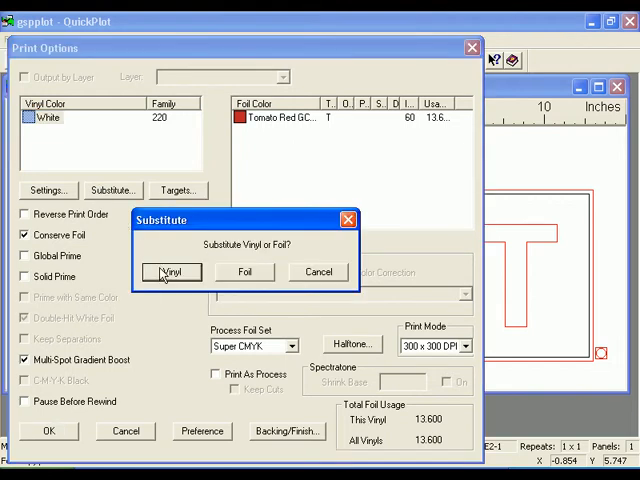
click(171, 271)
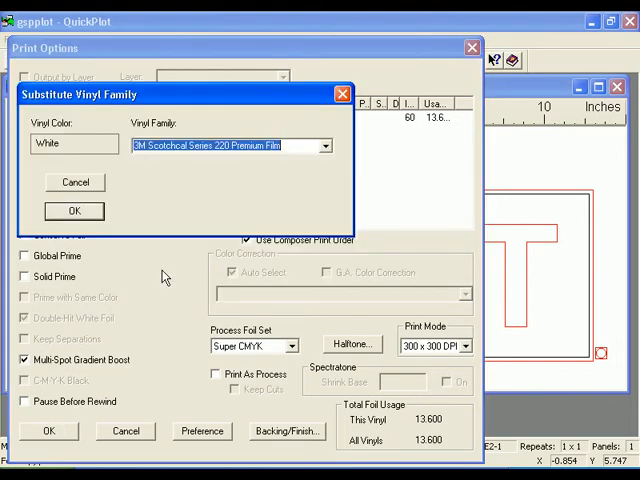
click(325, 145)
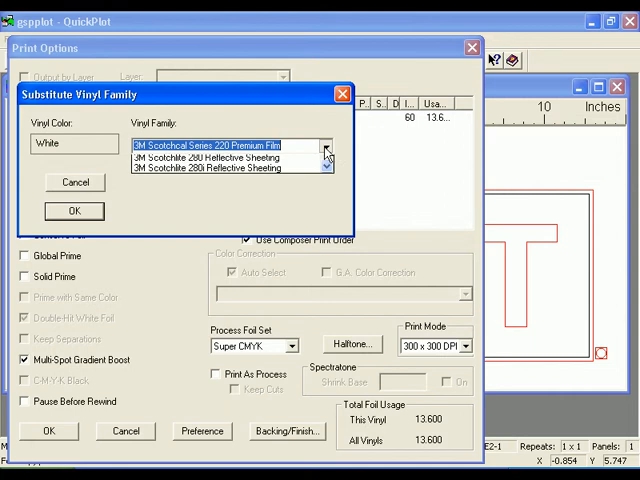
click(327, 145)
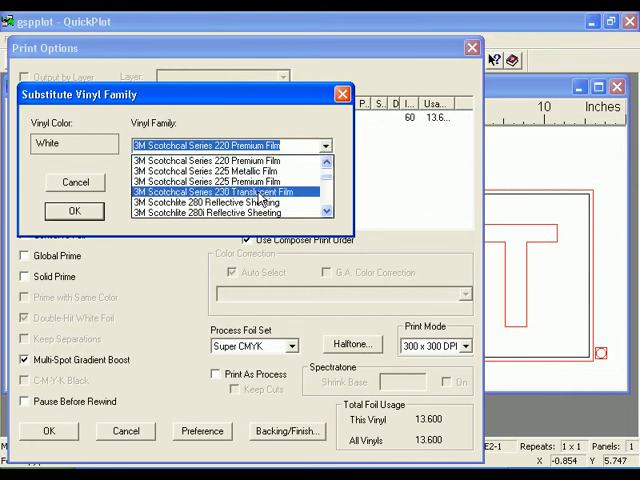
click(230, 192)
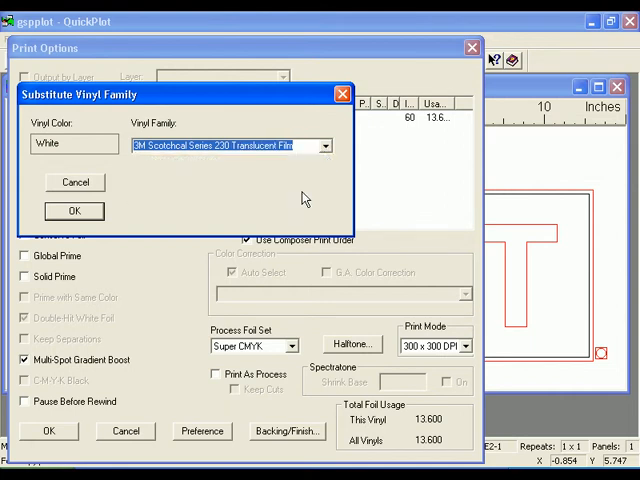
click(74, 211)
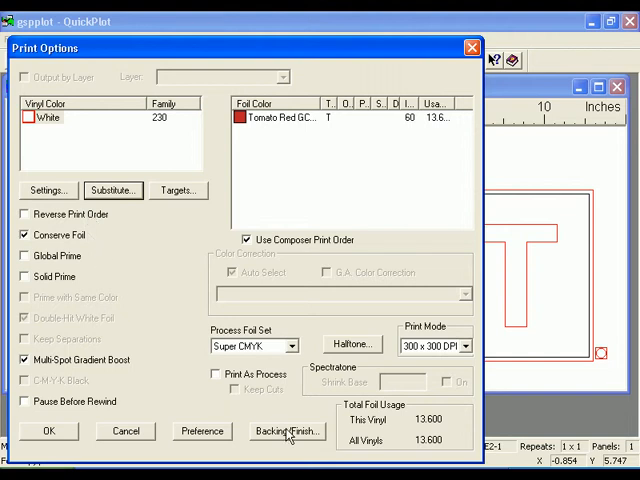
Enable Backing White Foil for print shapes and accept the print bounds change
click(286, 431)
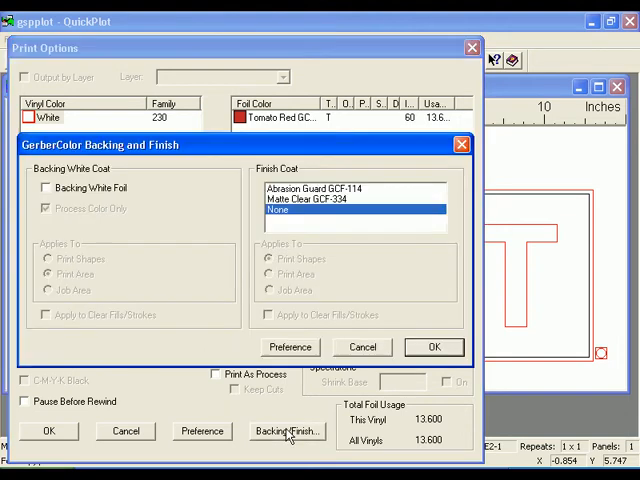
click(46, 188)
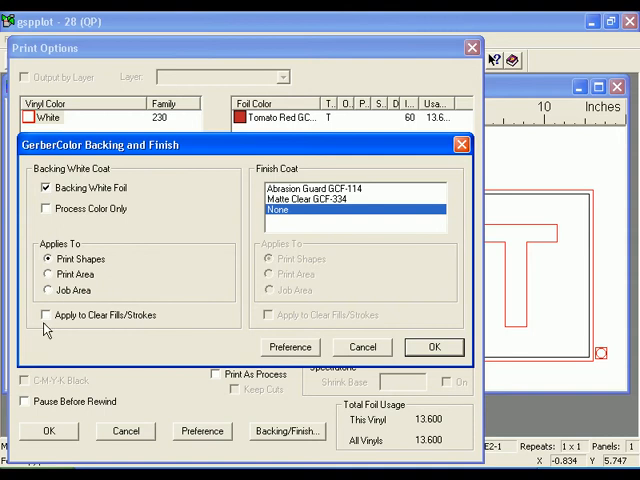
mouse_move(433, 347)
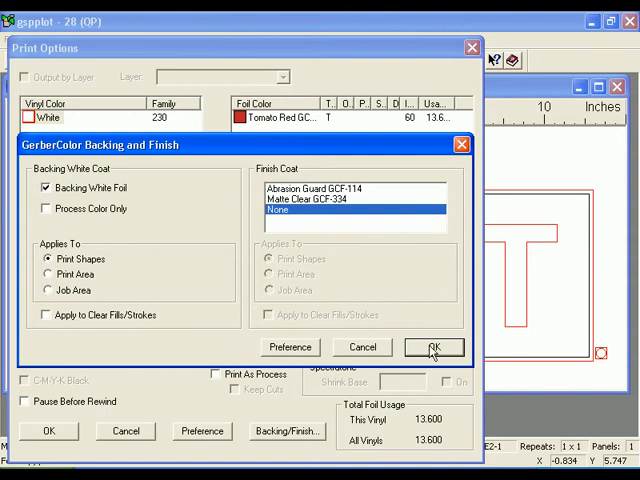
click(433, 347)
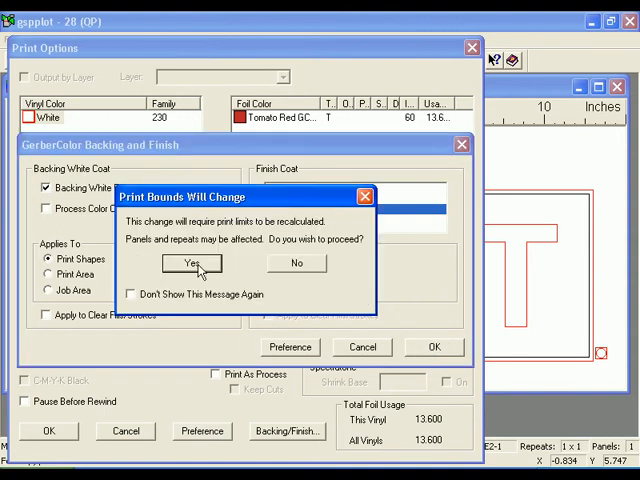
click(191, 263)
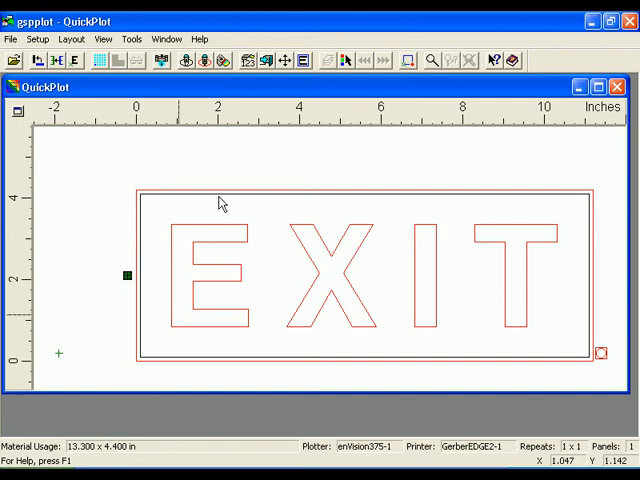
mouse_move(224, 61)
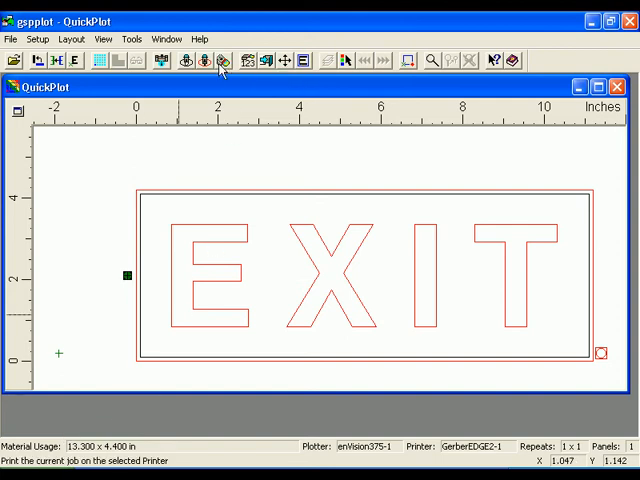
mouse_move(186, 61)
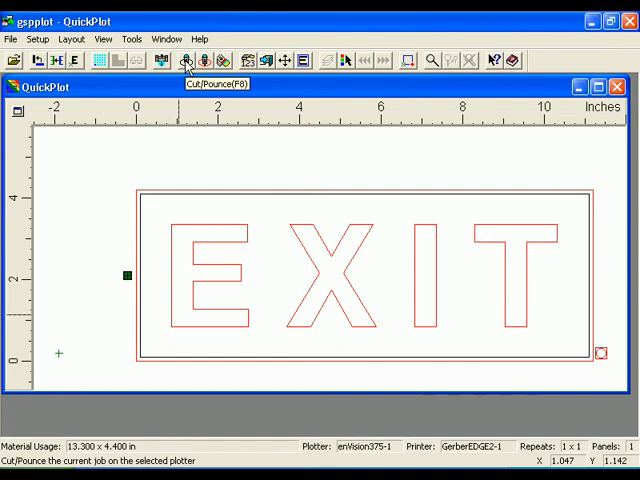
mouse_move(186, 60)
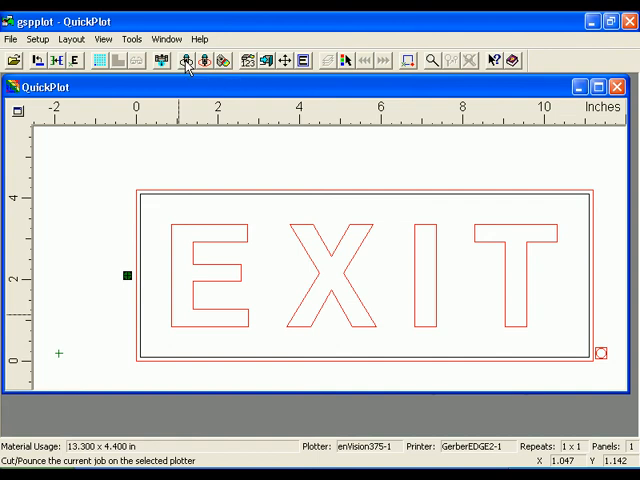